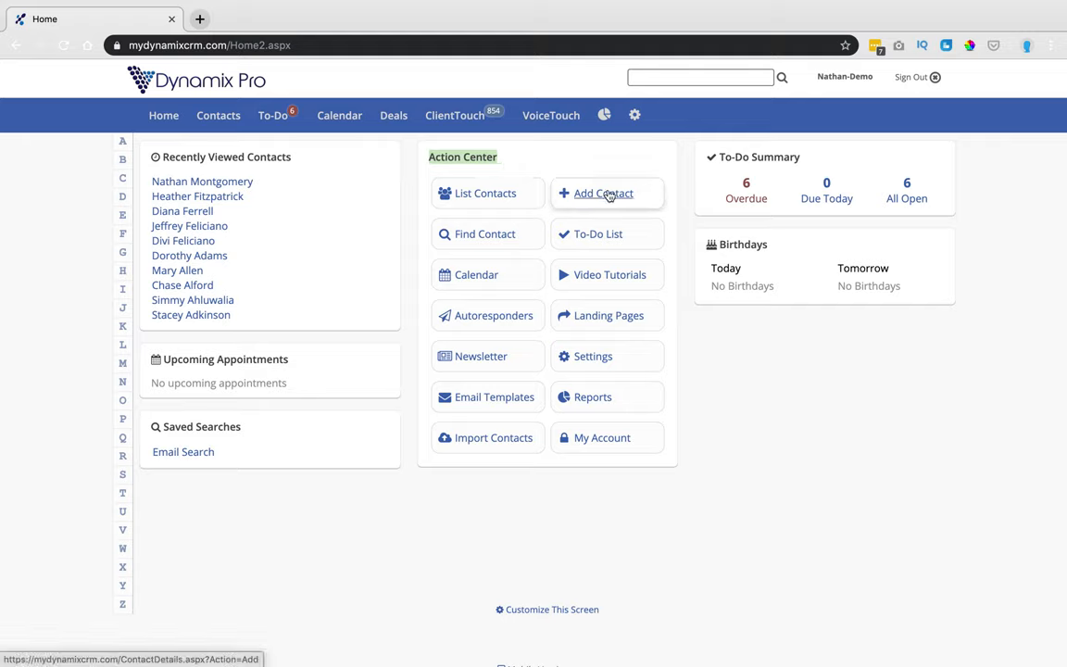
mouse_move(593, 356)
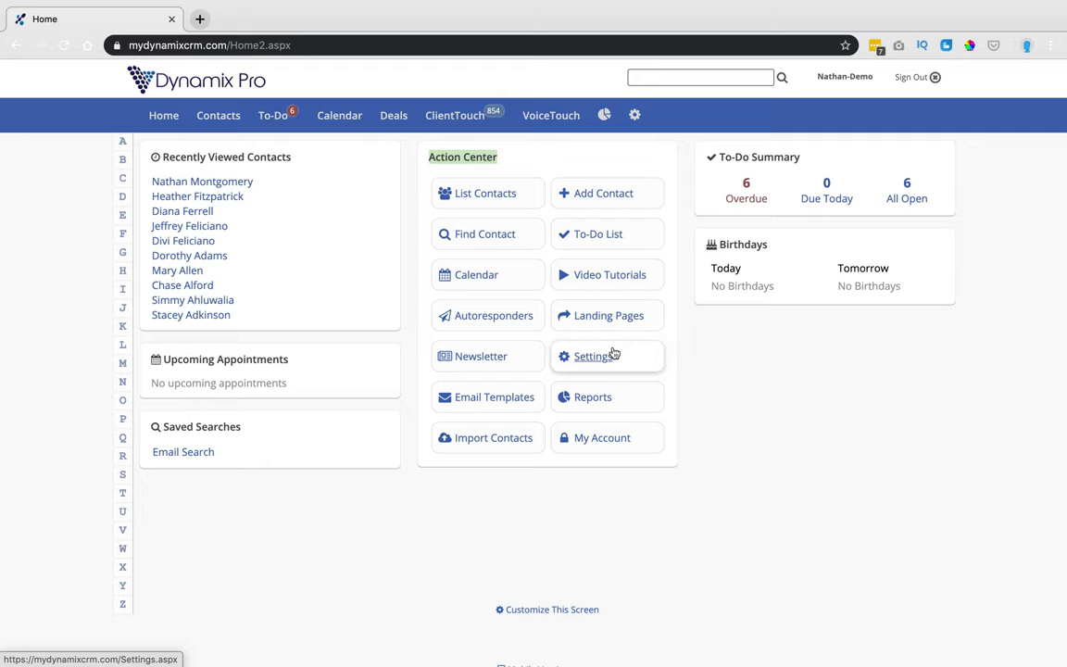
- Open Settings from the Home dashboard's Action Center
click(591, 355)
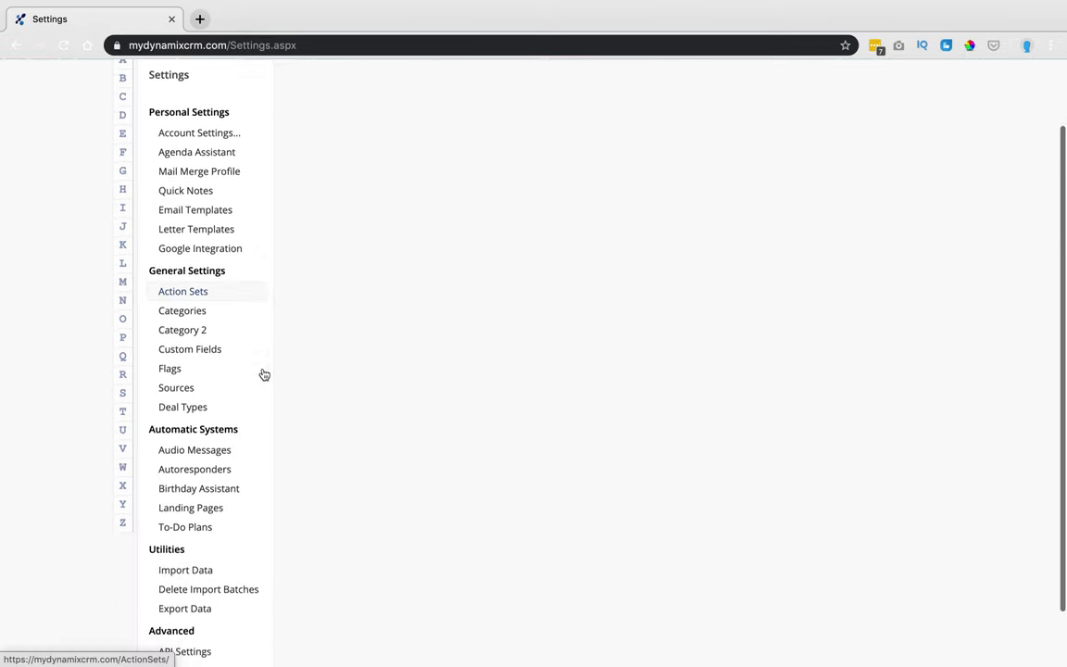
- Open Export Data under Utilities and choose to export contacts
scroll(down, 3)
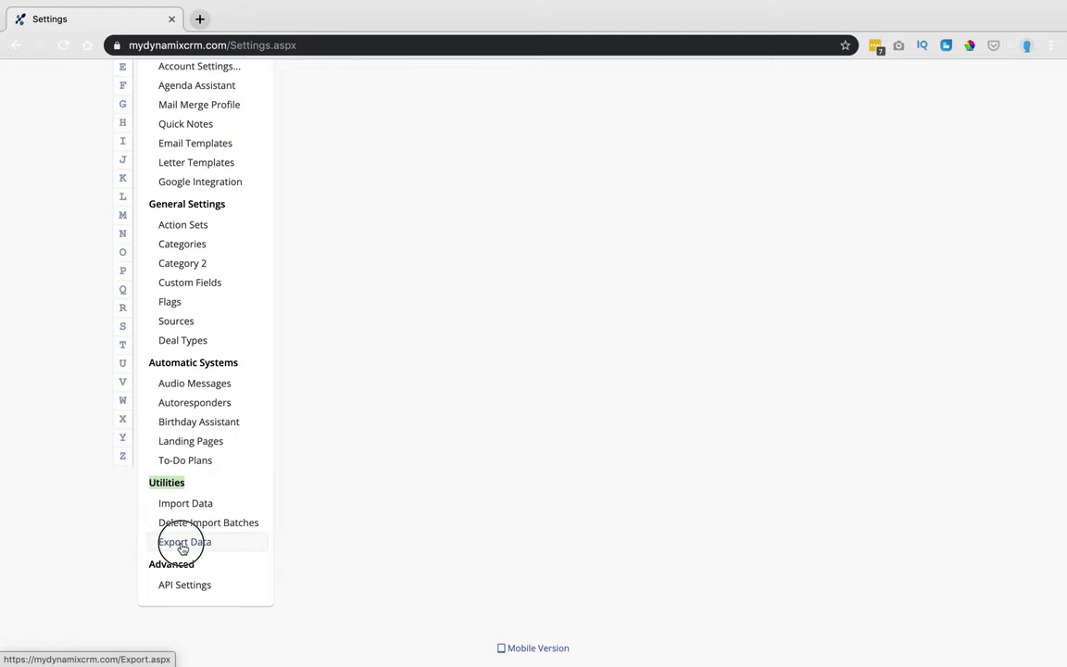
click(185, 541)
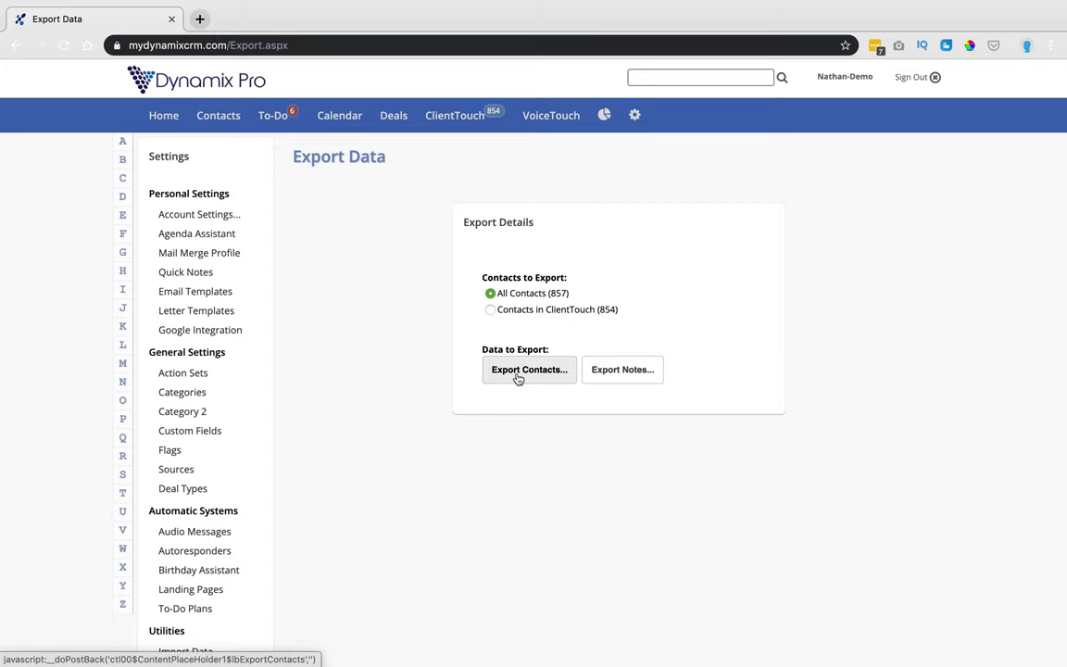
click(529, 370)
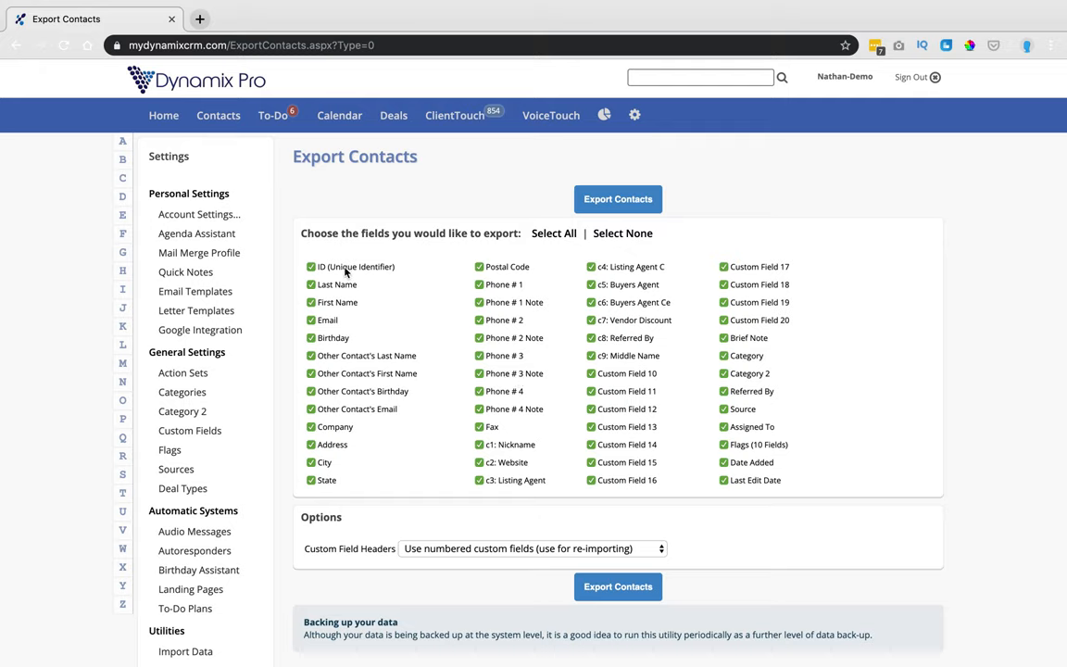
mouse_move(618, 199)
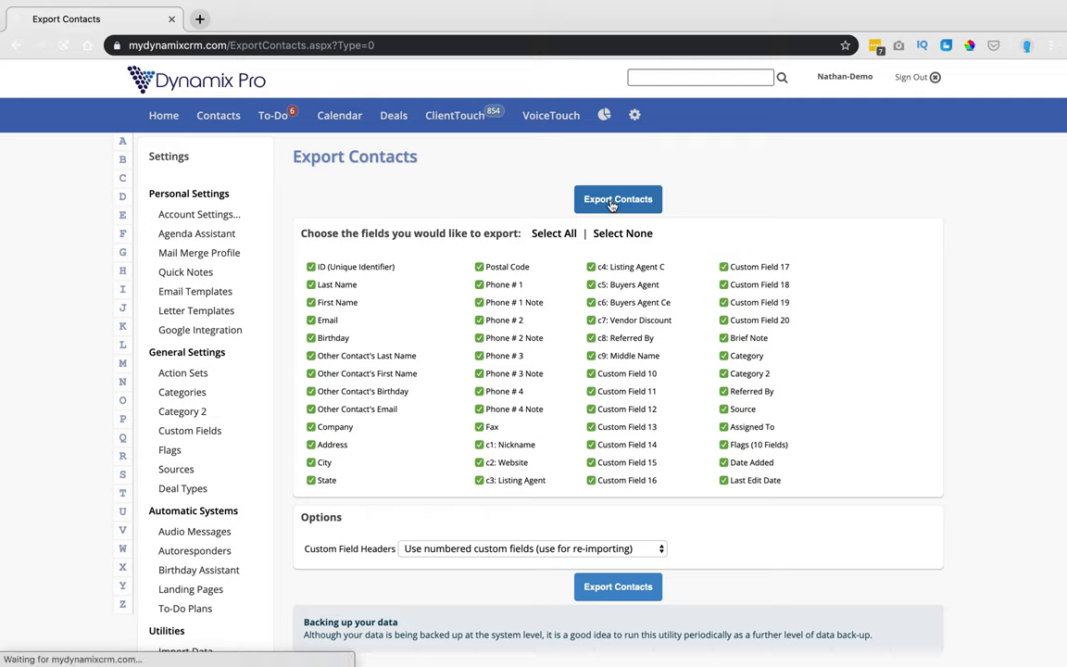
- Export all contacts with every field checked, bringing up the CSV save dialog
click(618, 199)
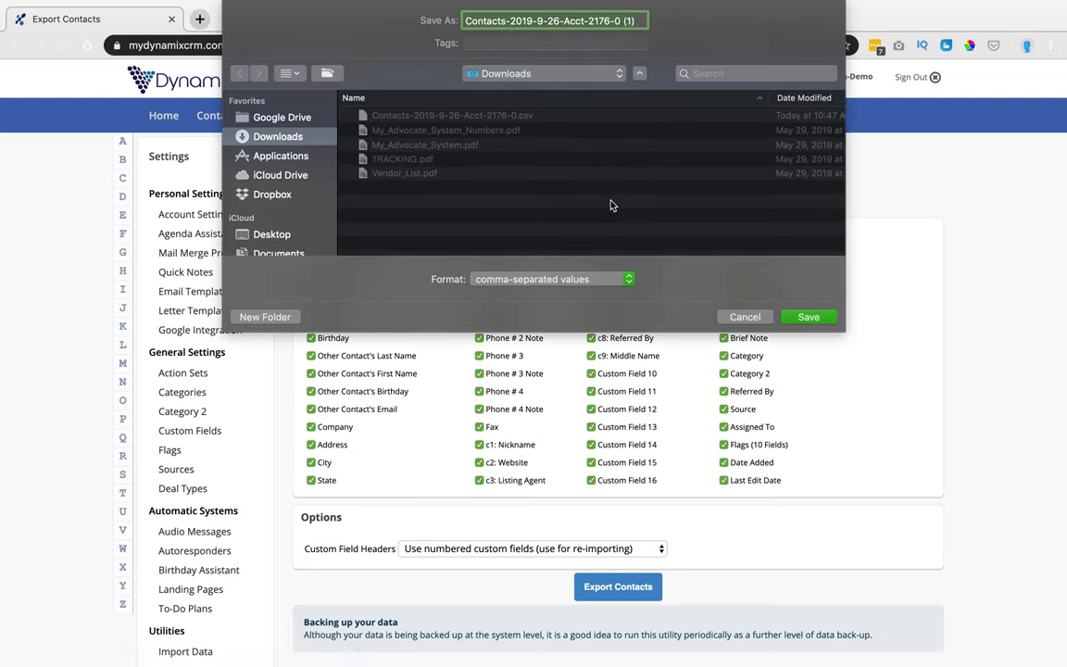